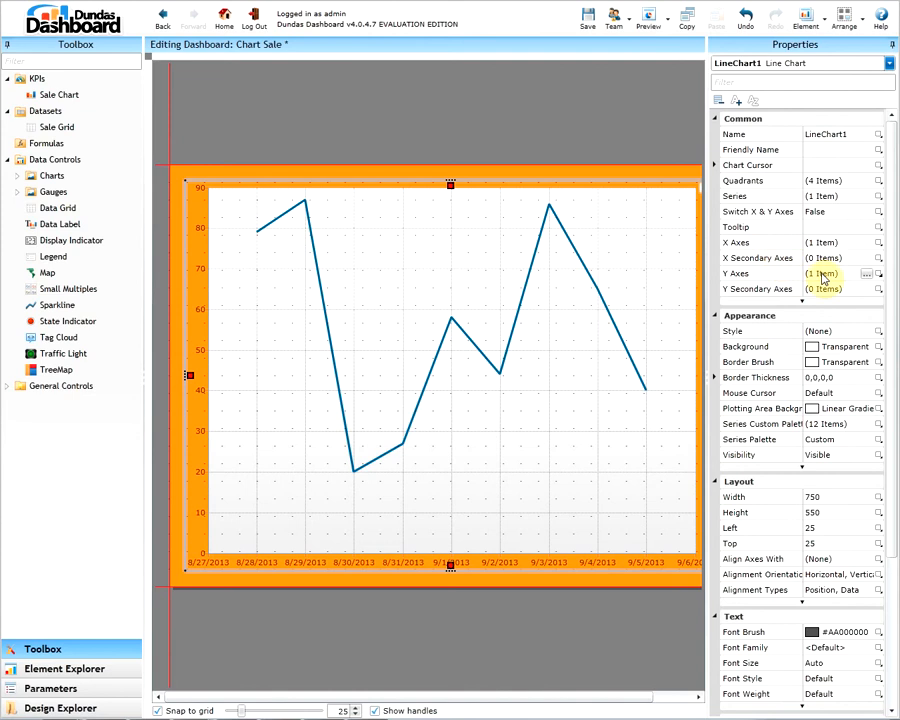
Step: Open the Y Axes scale settings and reach its empty Strip Lines collection
left_click(865, 273)
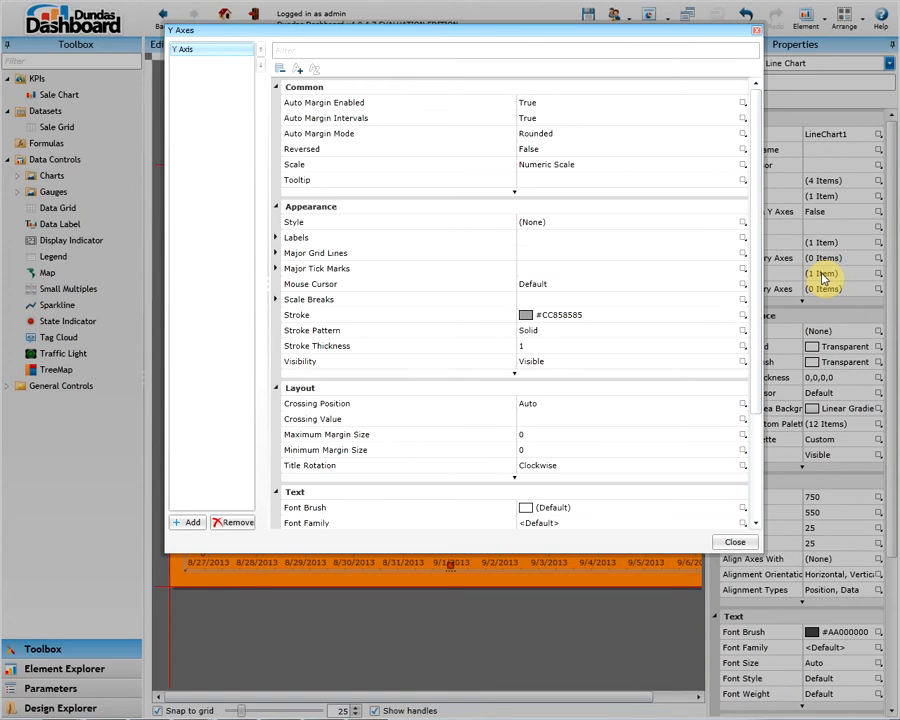
mouse_move(660, 200)
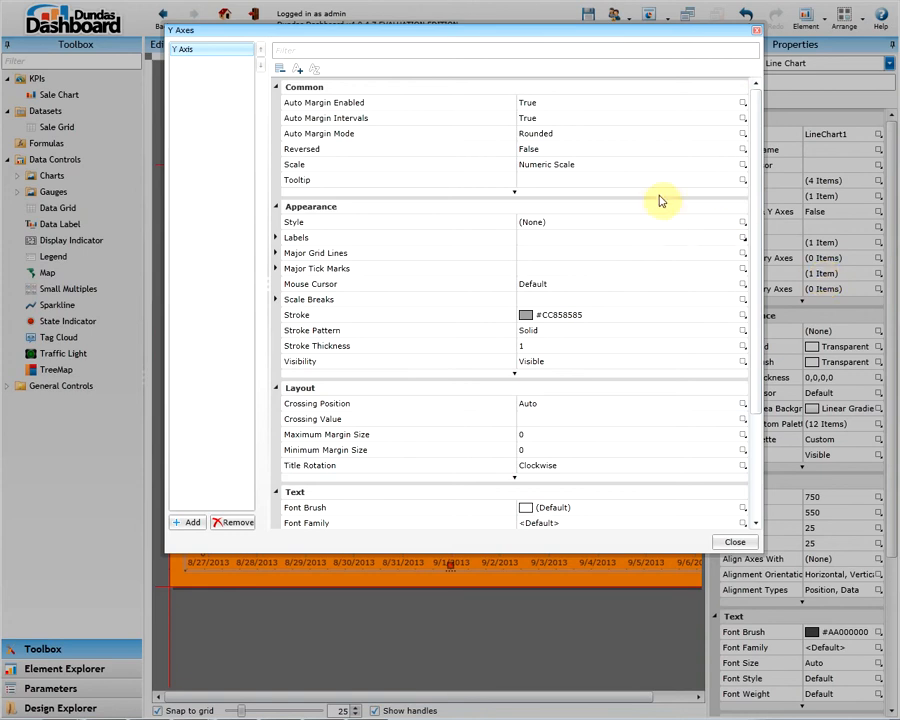
left_click(743, 164)
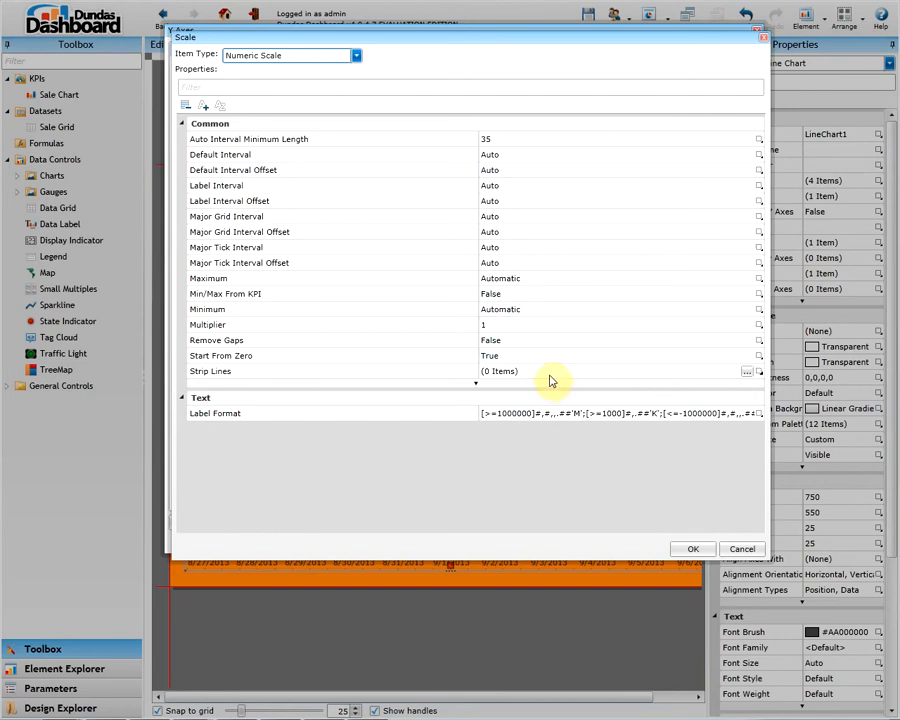
left_click(746, 371)
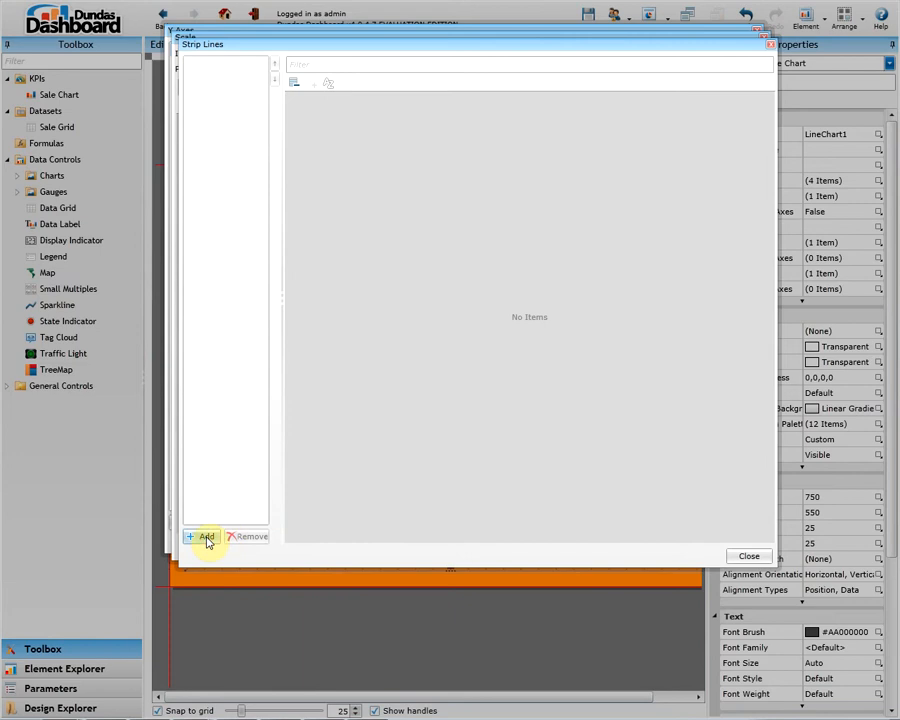
Step: Add a strip line with start value 80, width 1 and red fill, and apply it
left_click(204, 537)
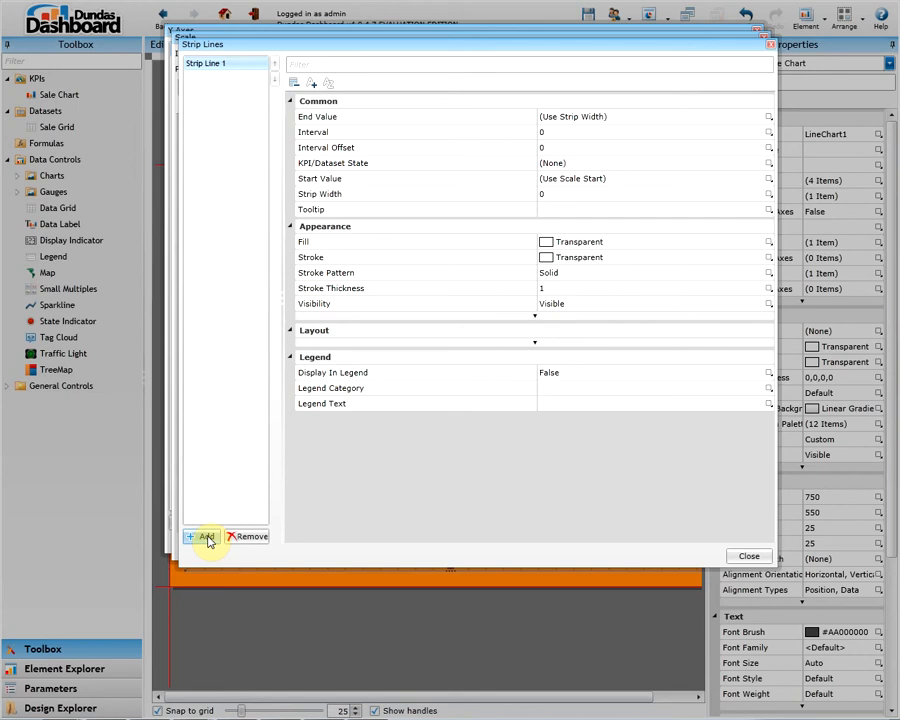
left_click(769, 178)
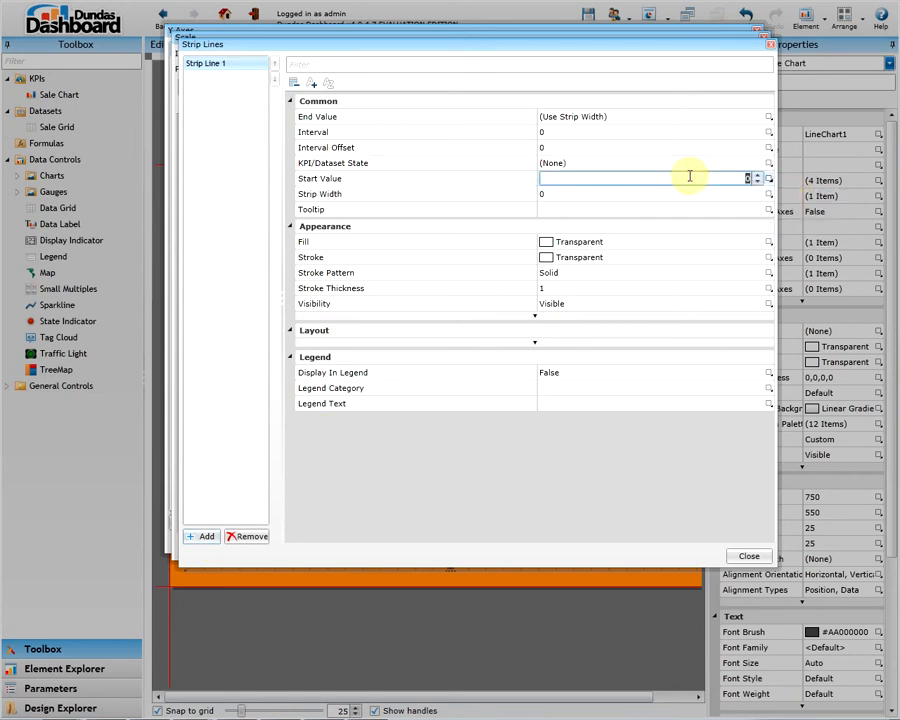
type("80")
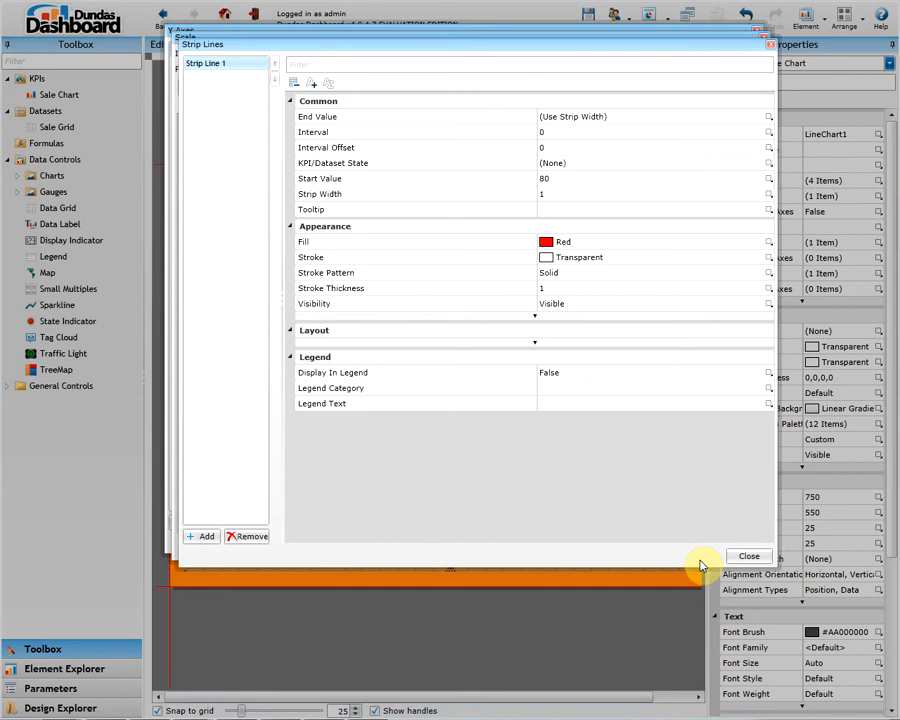
left_click(748, 555)
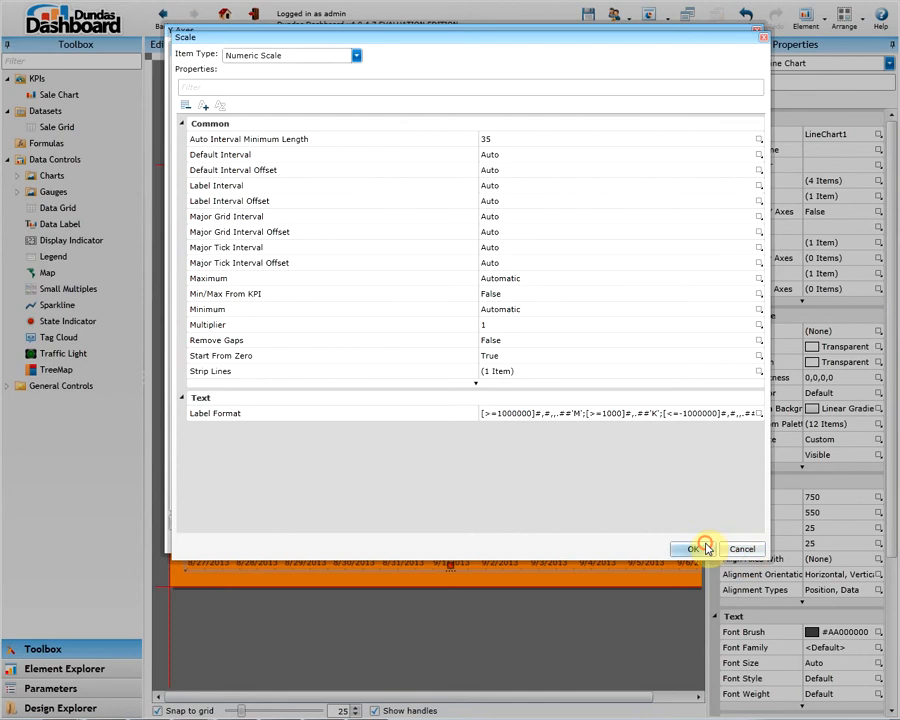
left_click(697, 548)
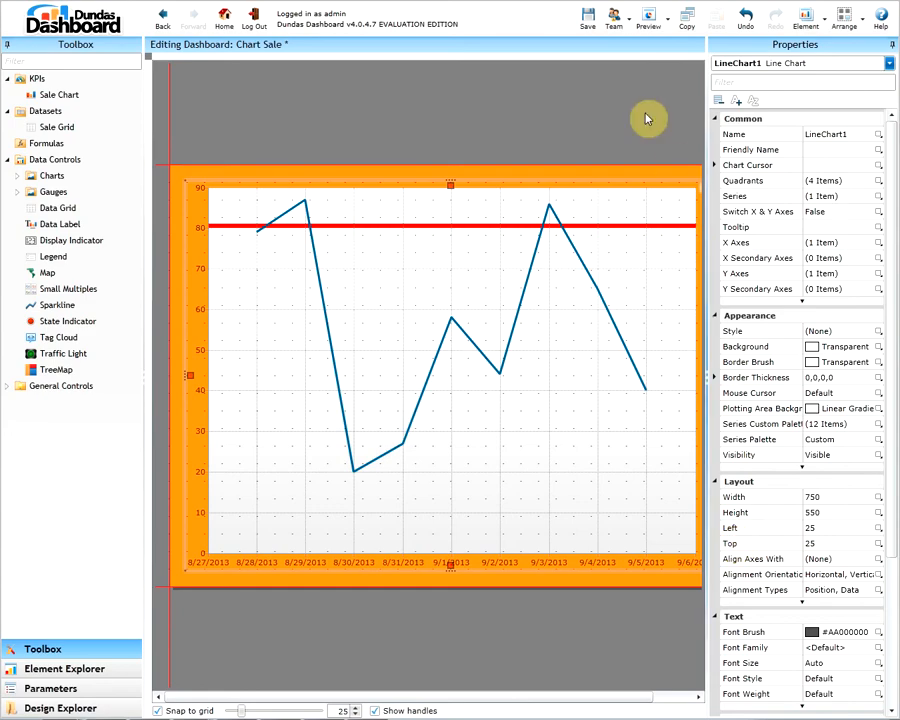
Step: Select the dashboard canvas to show the dashboard's Load Interactions properties
left_click(649, 15)
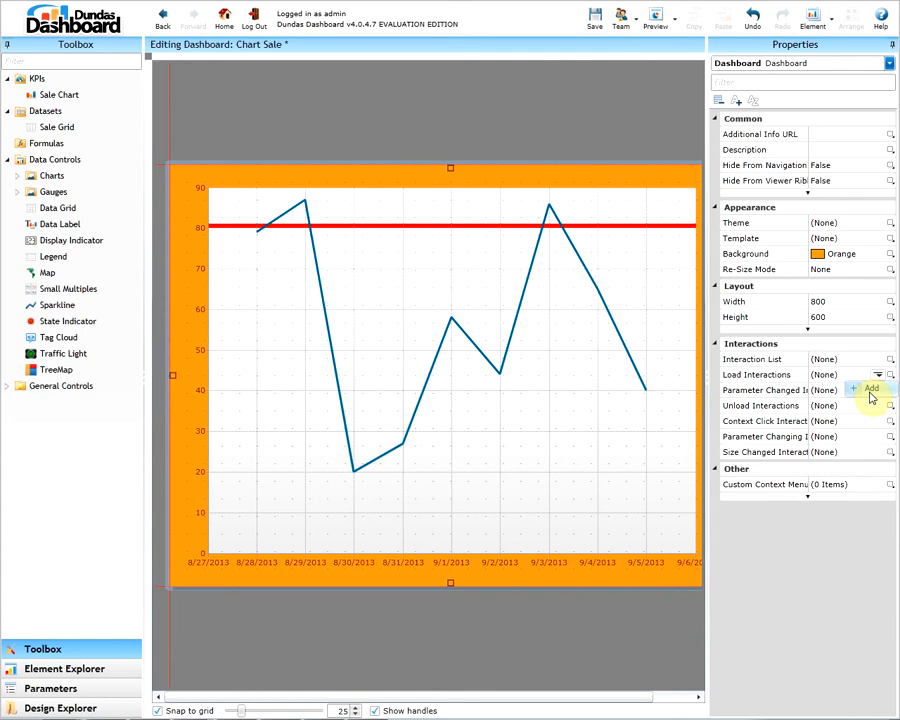
Step: Add a load interaction script and show the Object and Type Explorer panels
left_click(870, 388)
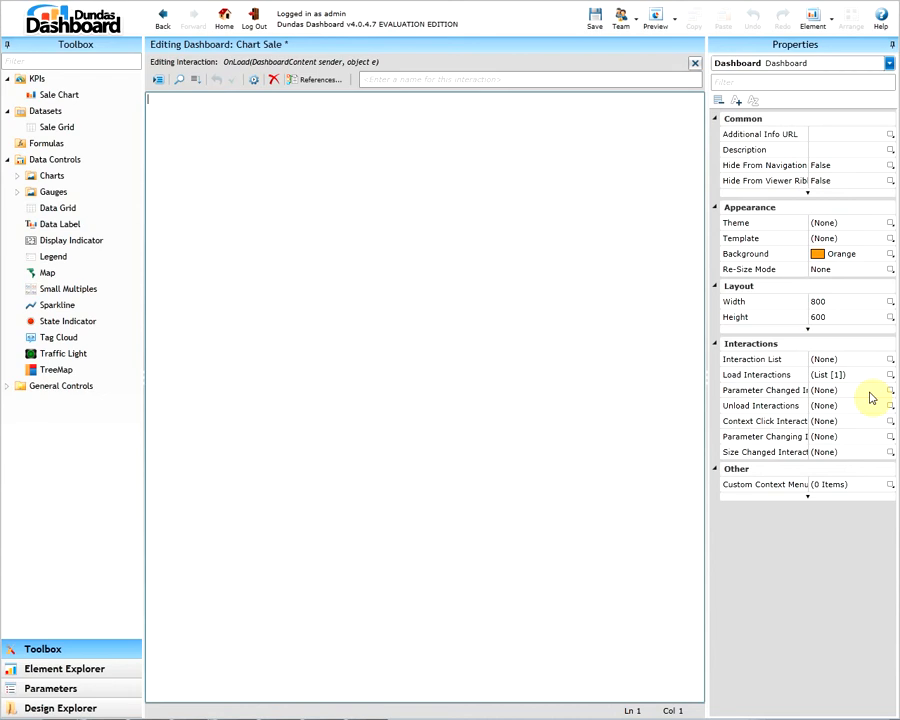
mouse_move(359, 153)
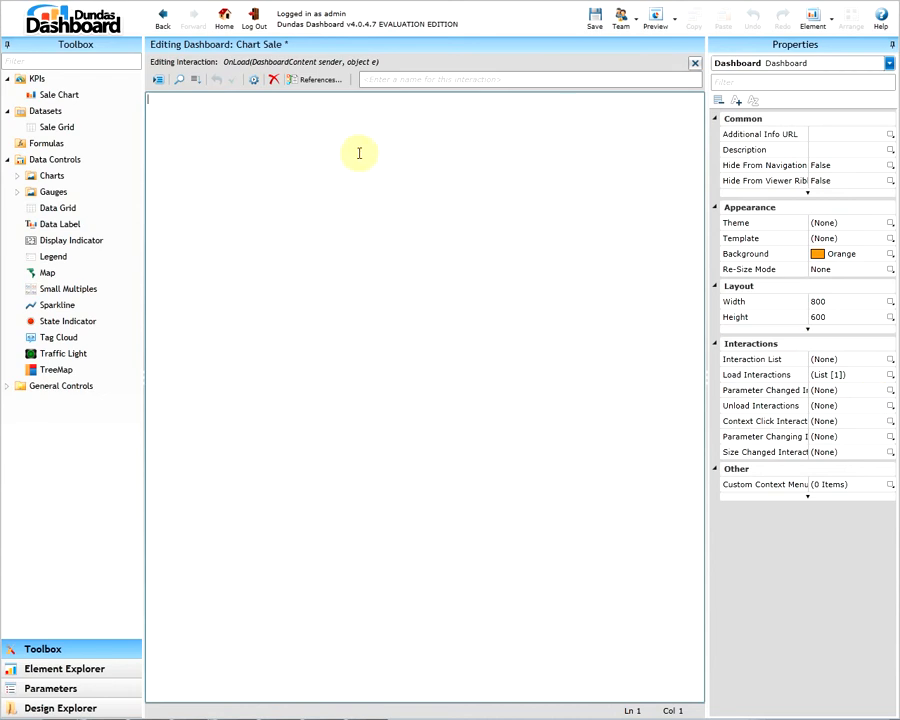
left_click(158, 79)
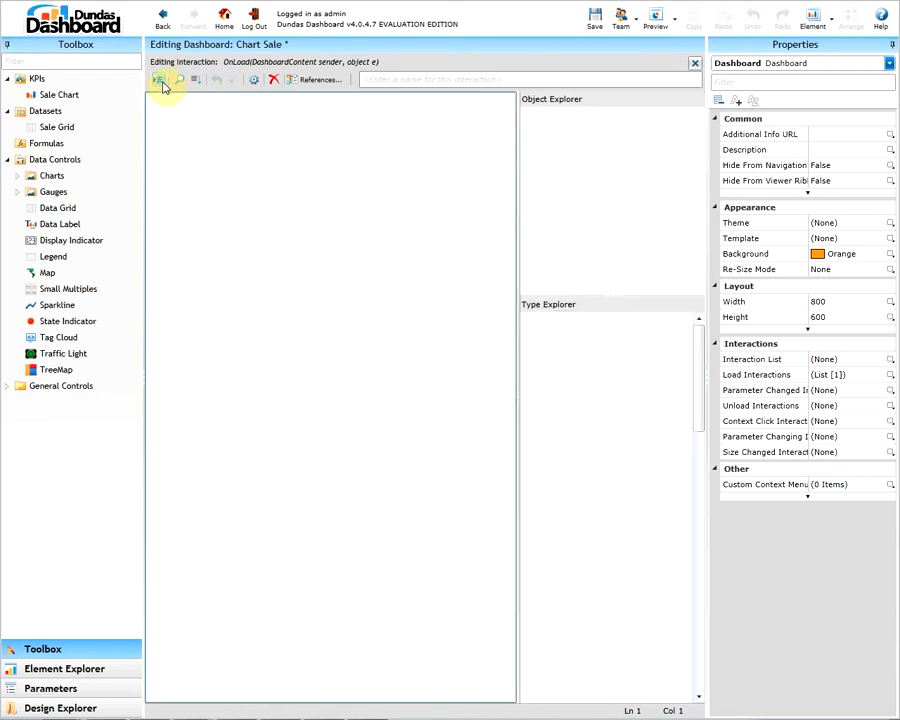
left_click(158, 79)
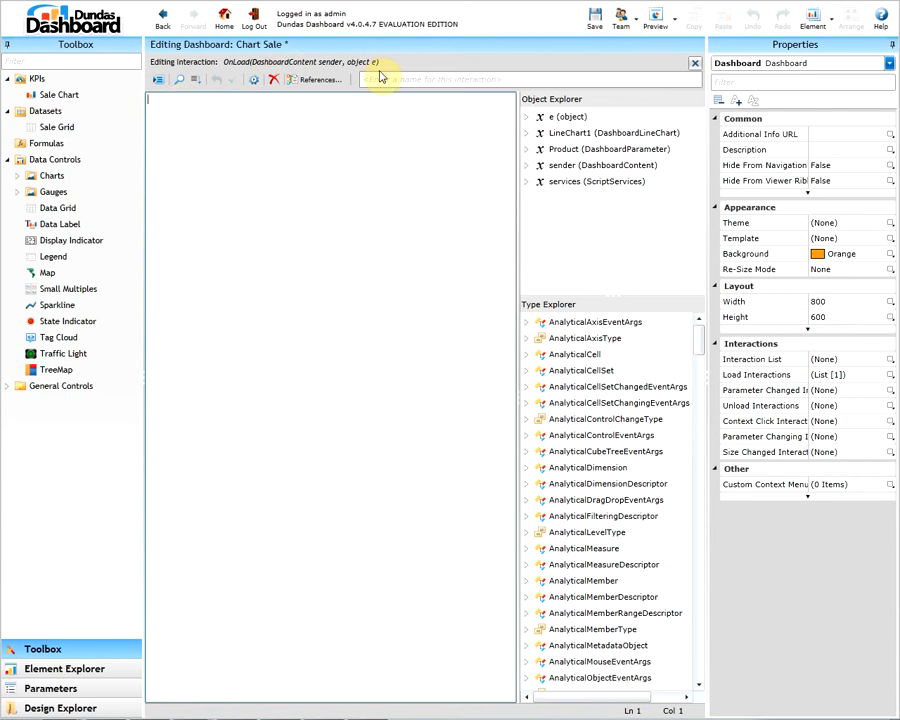
Step: Script a DashboardNumericStripLineSettings variable 'our_line' with StartValue 120 and StripWidth 1
type("Dashboard")
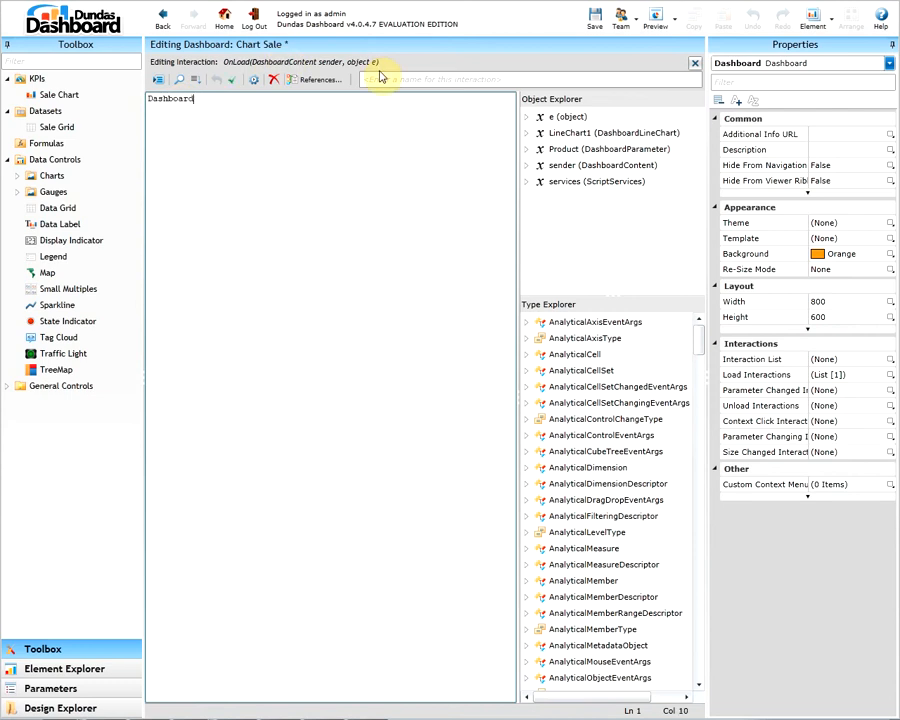
type("NumericStripLineSettings cur_line = new D")
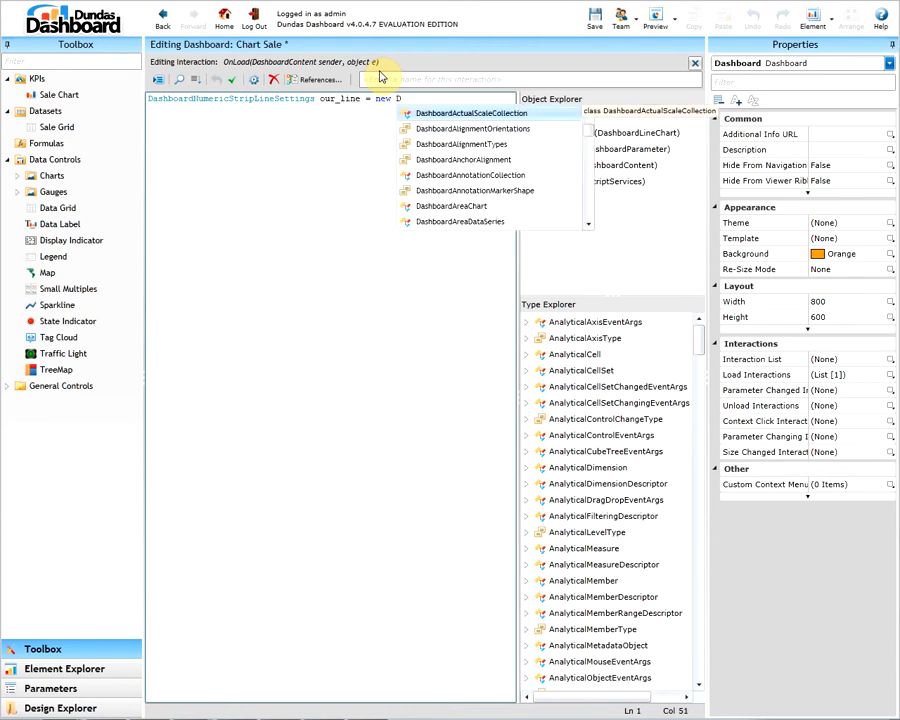
type("ashboardNumericStripLi")
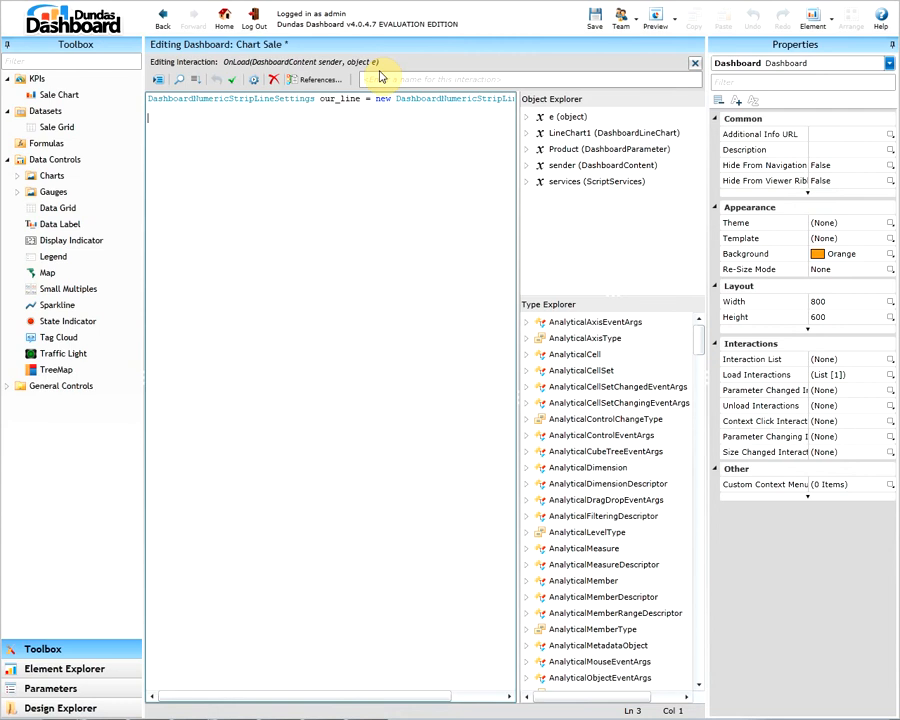
type("our_li")
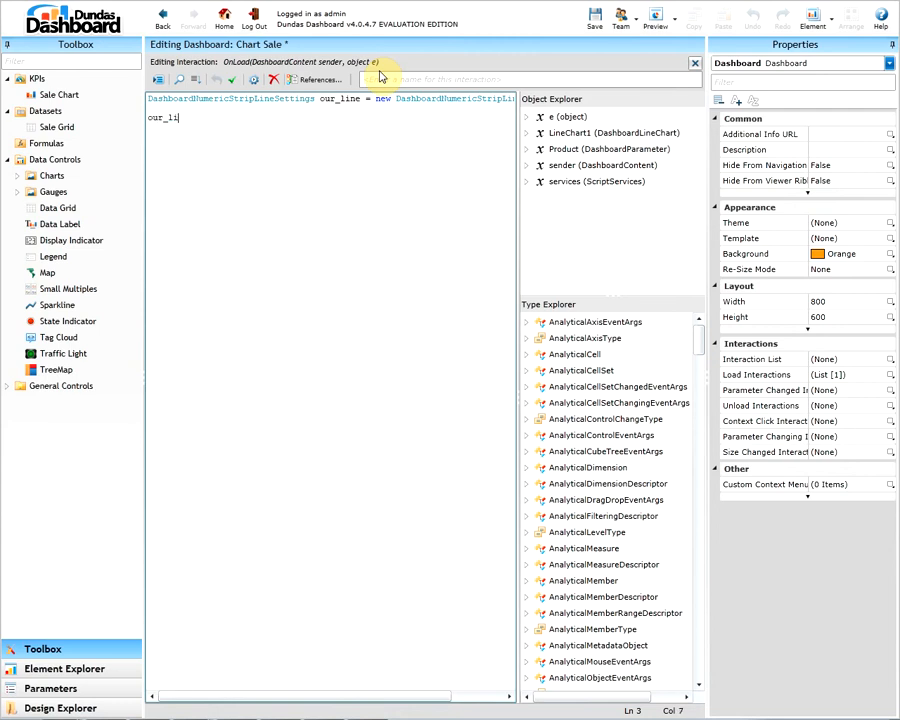
type("S")
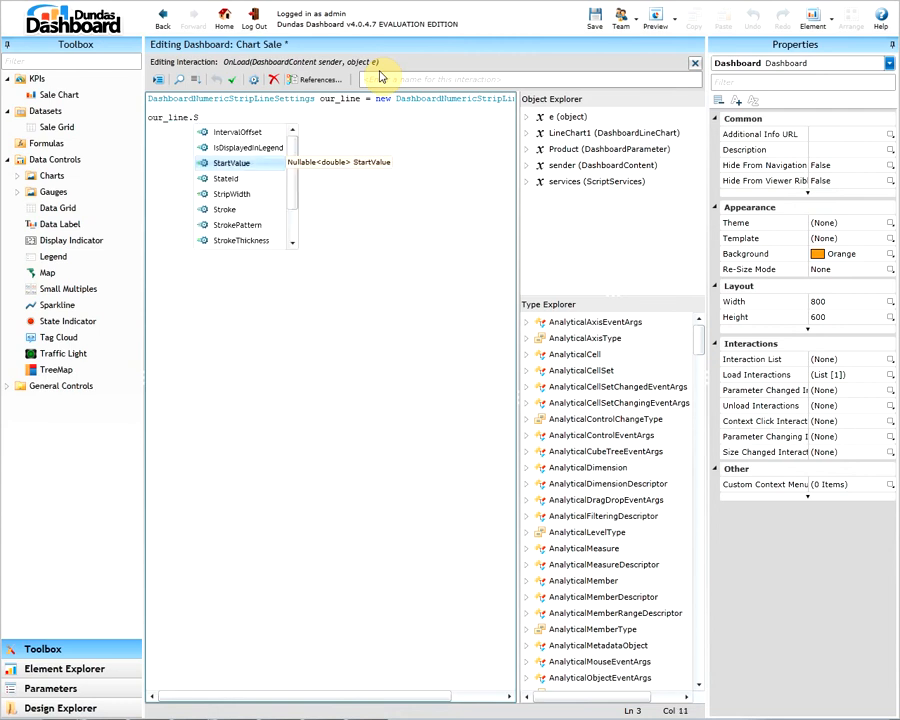
type(".StartValue = 120;")
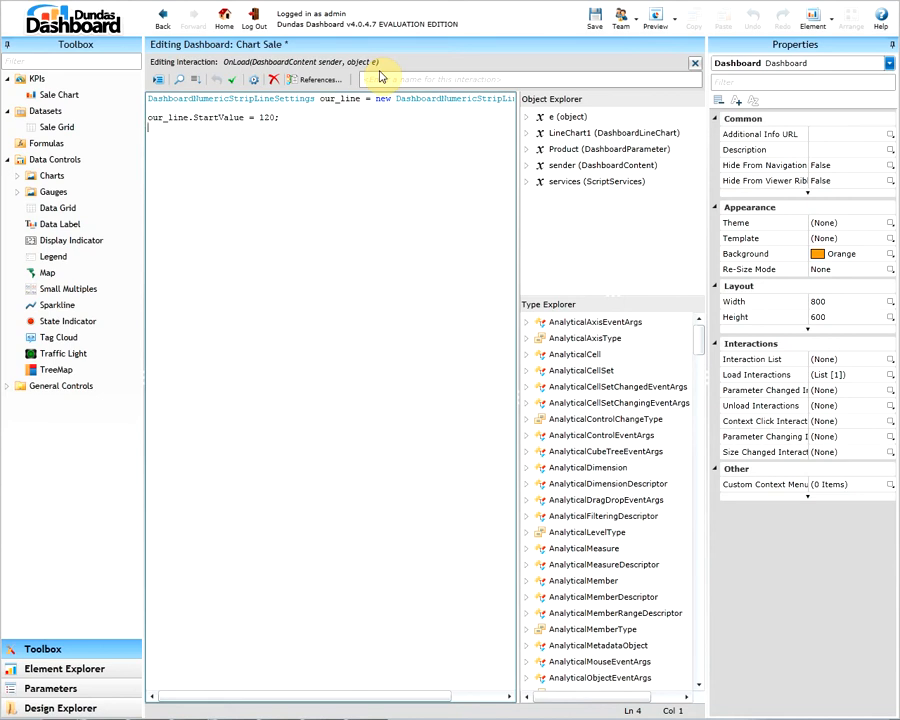
type("our_l")
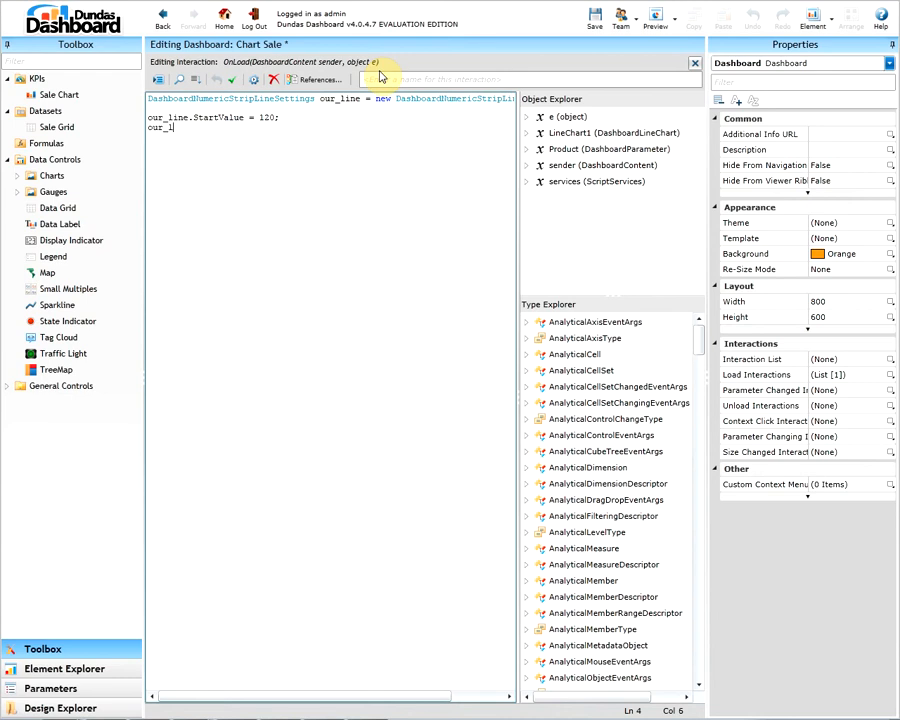
type("w")
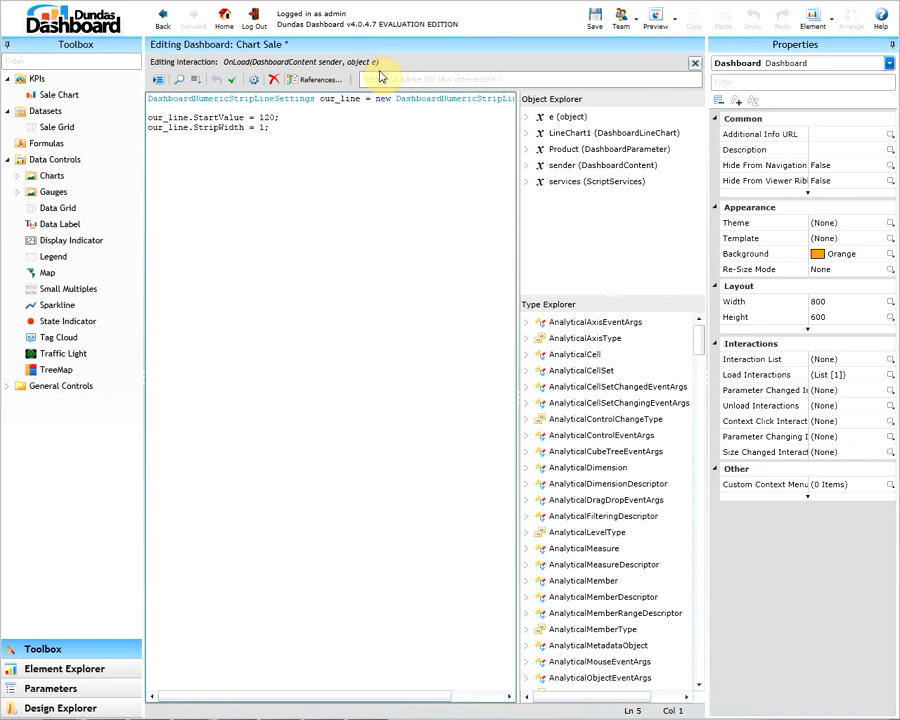
type("our_line.Fill = new DashboardSolidColorBrush(Colors.Green);")
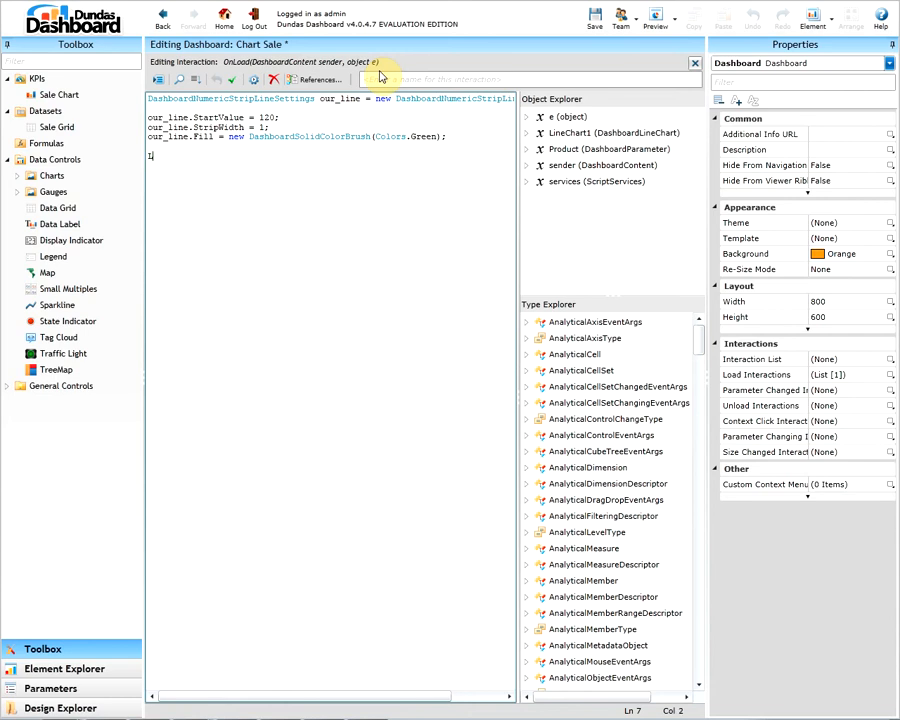
Step: Script the green fill and LineChart1.YAxes[0].Scales[0].StripLines.Add(our_line)
type("LineChart1.")
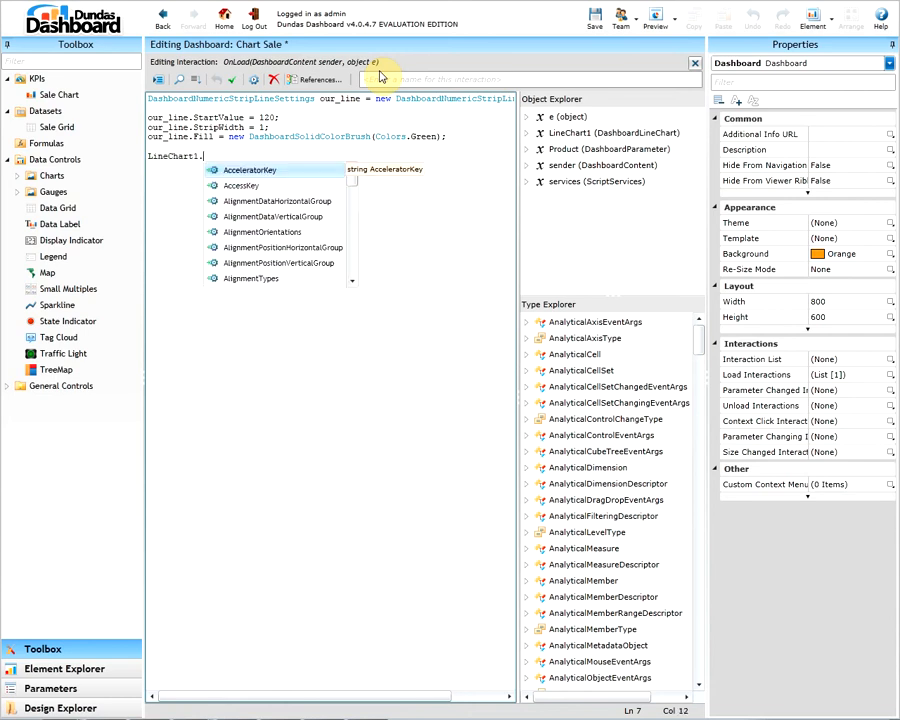
type("YAxes[0].Sc")
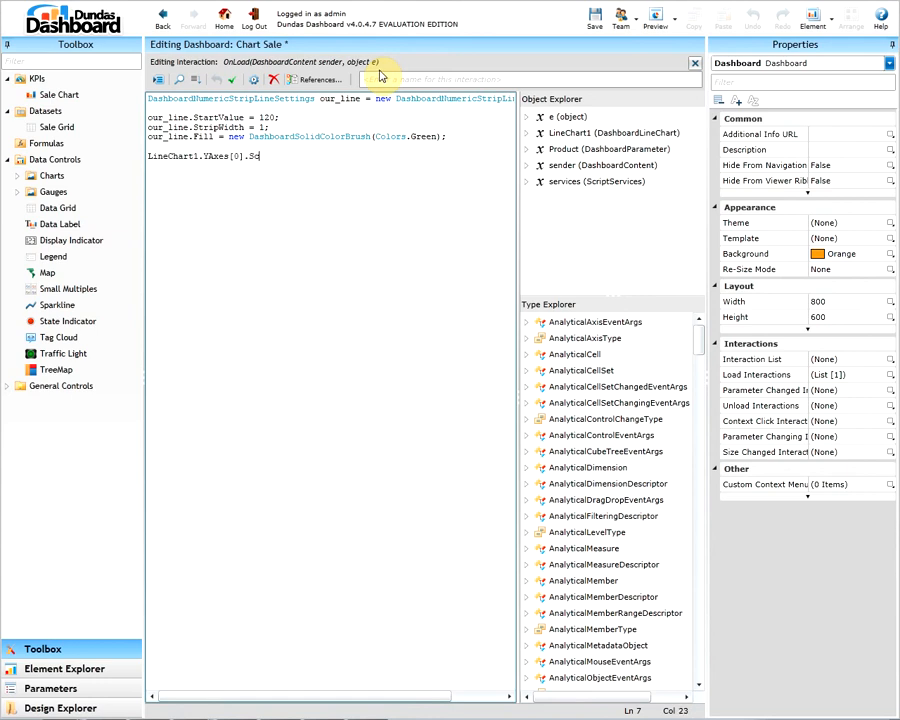
type("ales[0].StripLines.Add(")
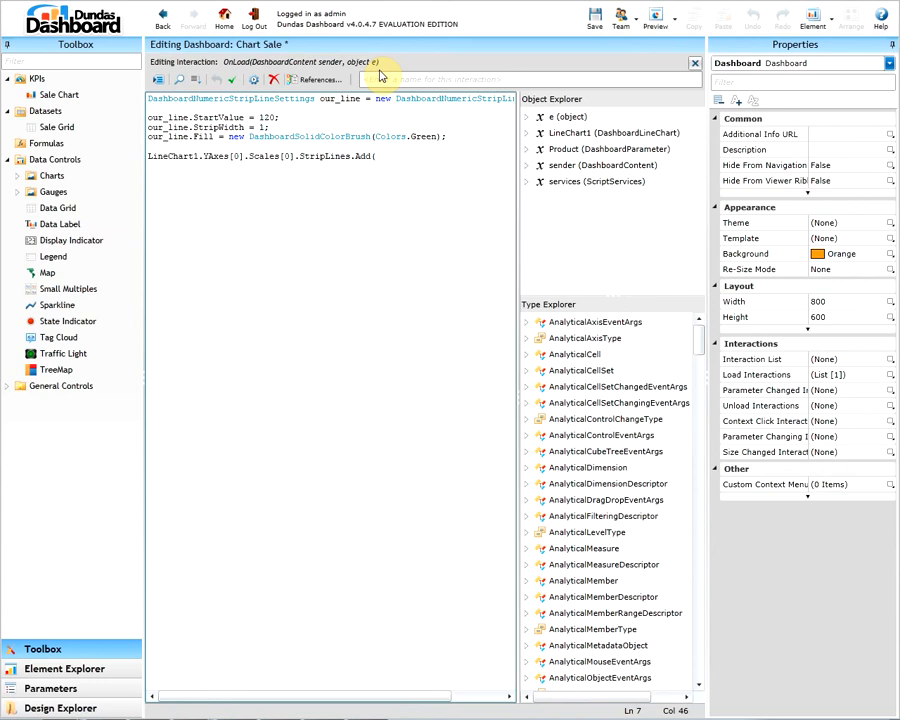
type("our")
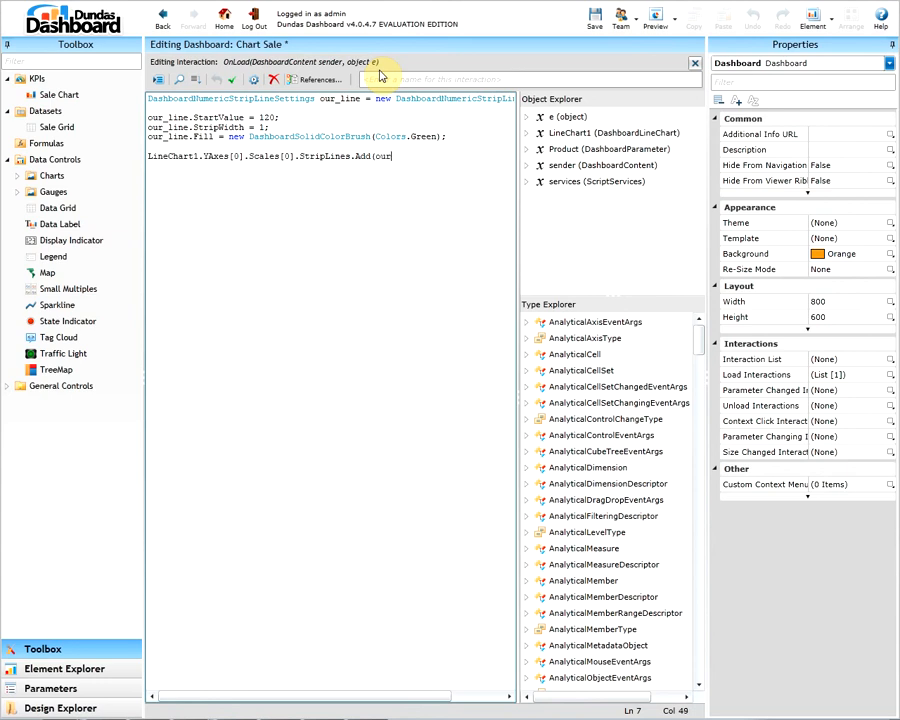
type("_line")
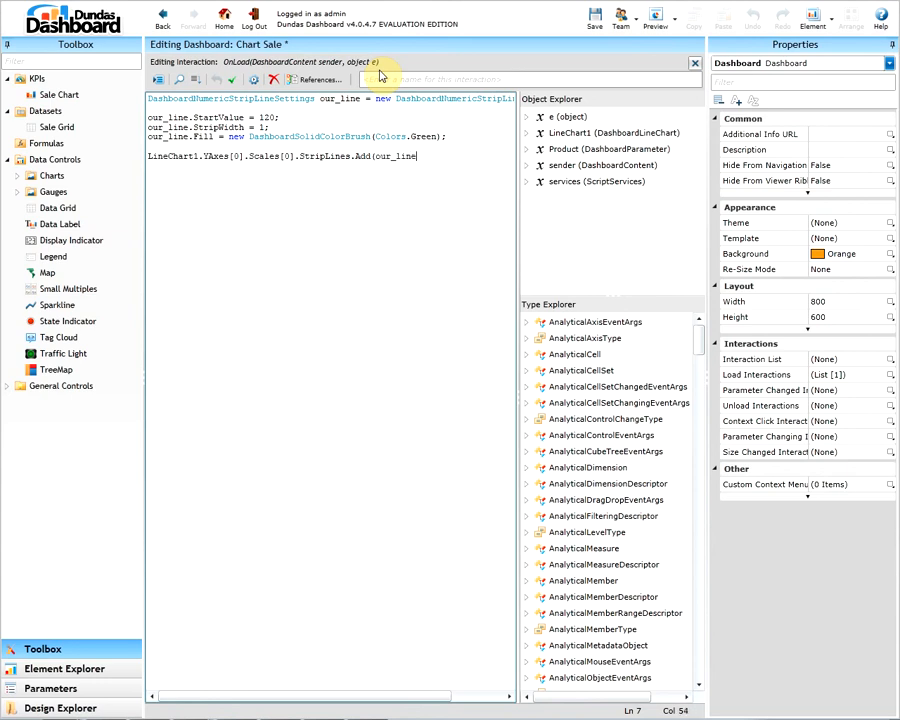
type(");")
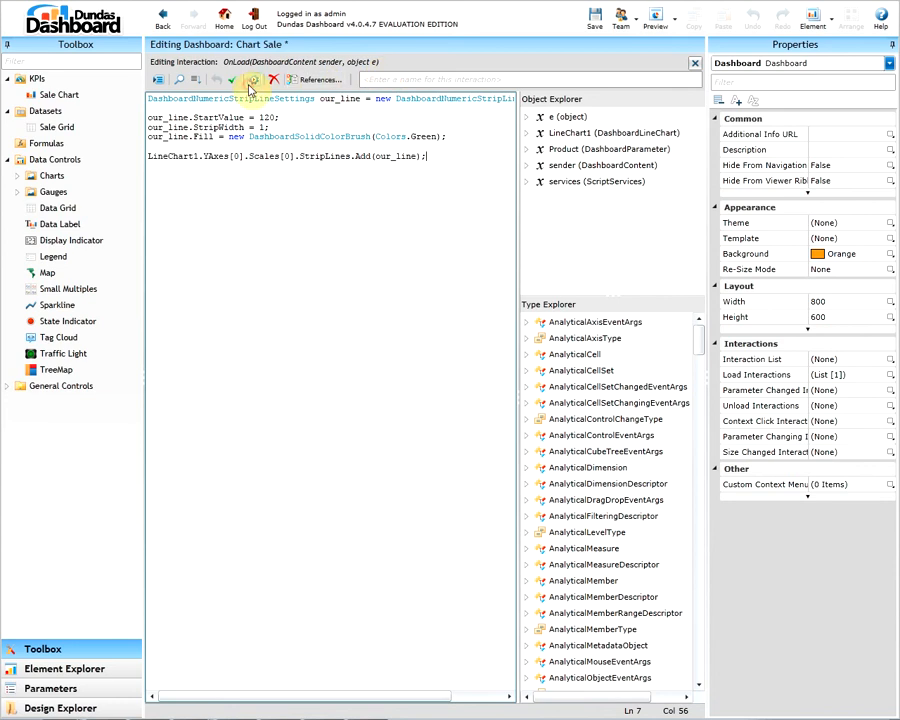
Step: Build the load script and preview the dashboard with both strip lines
left_click(232, 79)
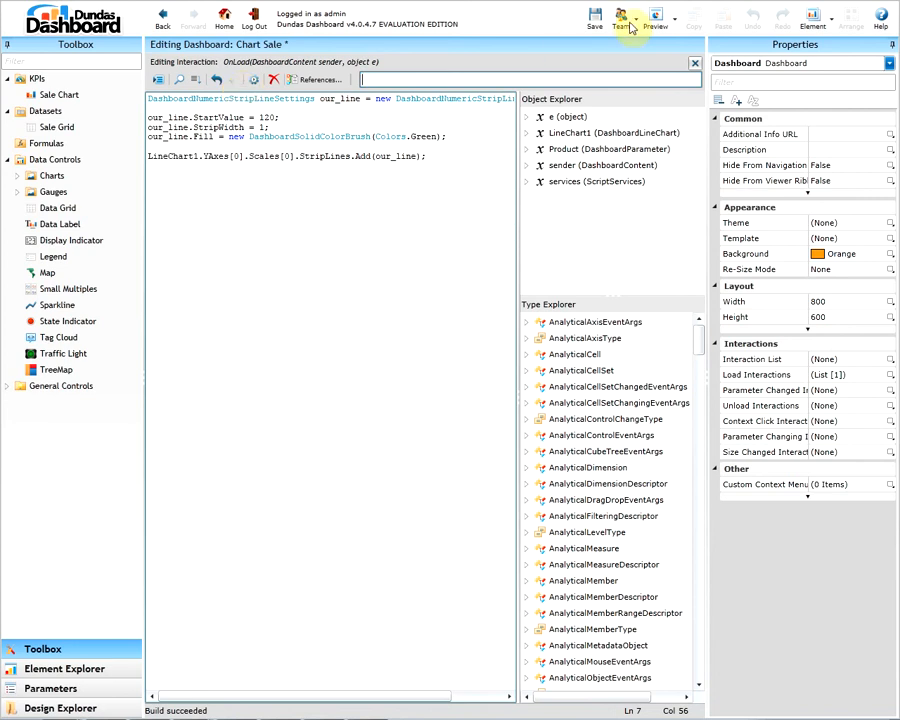
left_click(655, 18)
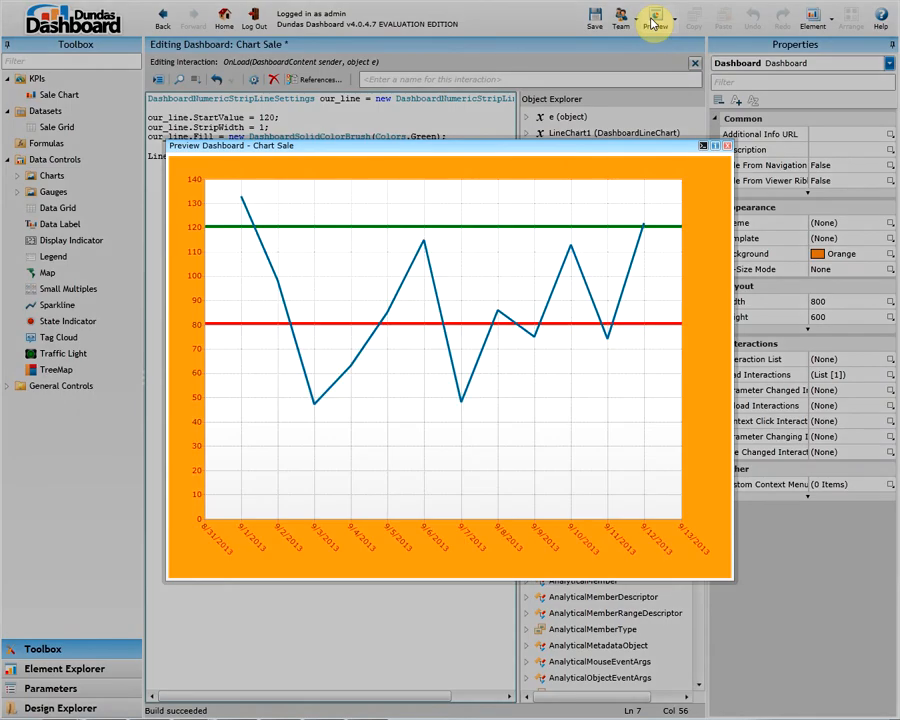